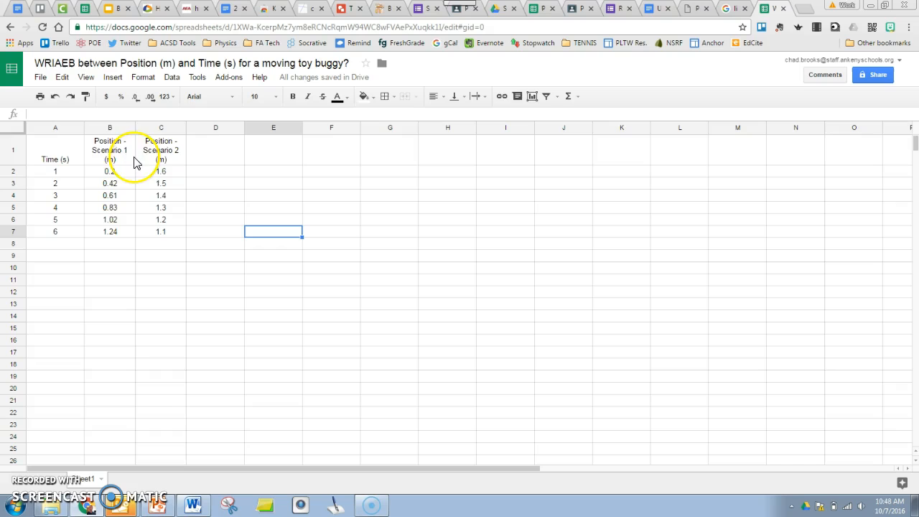
mouse_move(118, 168)
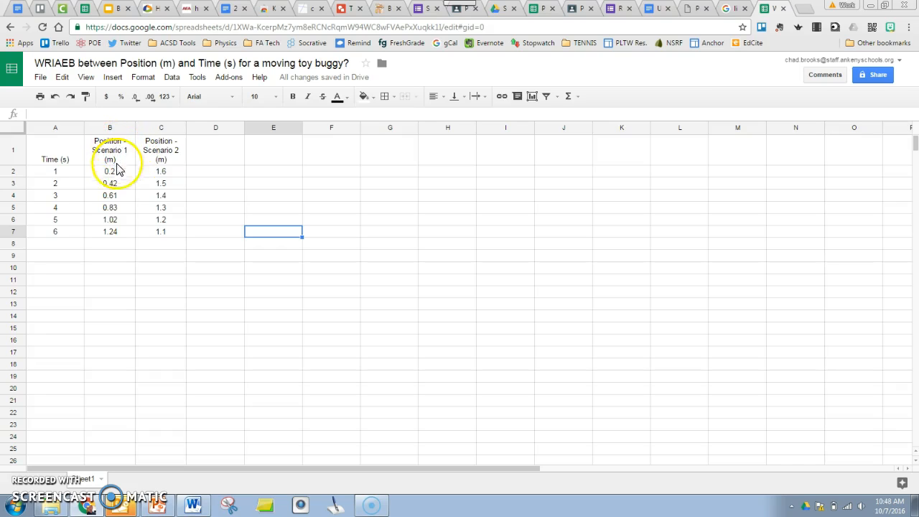
Select the Time, Position - Scenario 1 and Scenario 2 data in A1:C7.
left_click(55, 159)
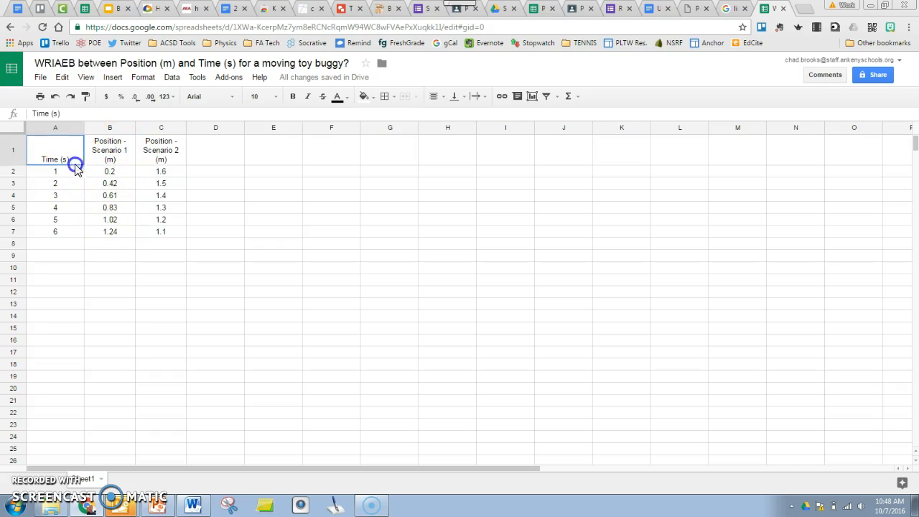
left_click_drag(55, 158, 110, 231)
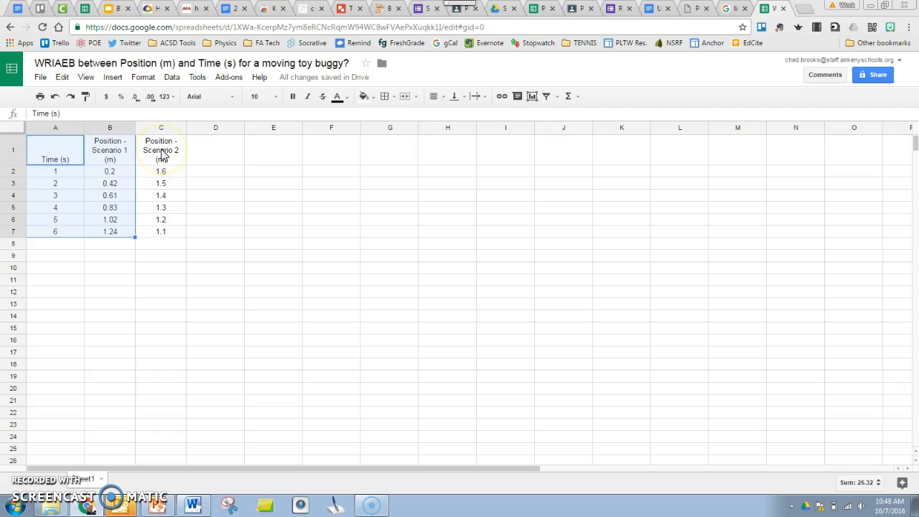
left_click(161, 150)
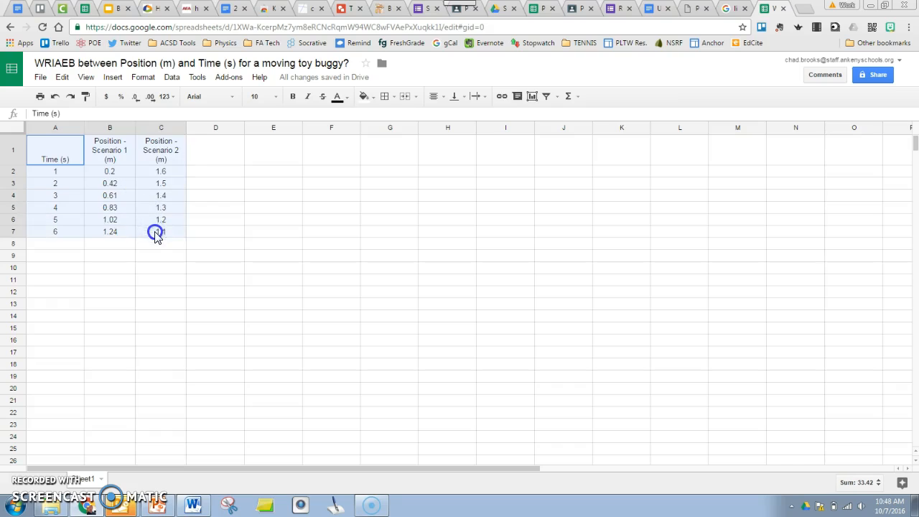
left_click(156, 232)
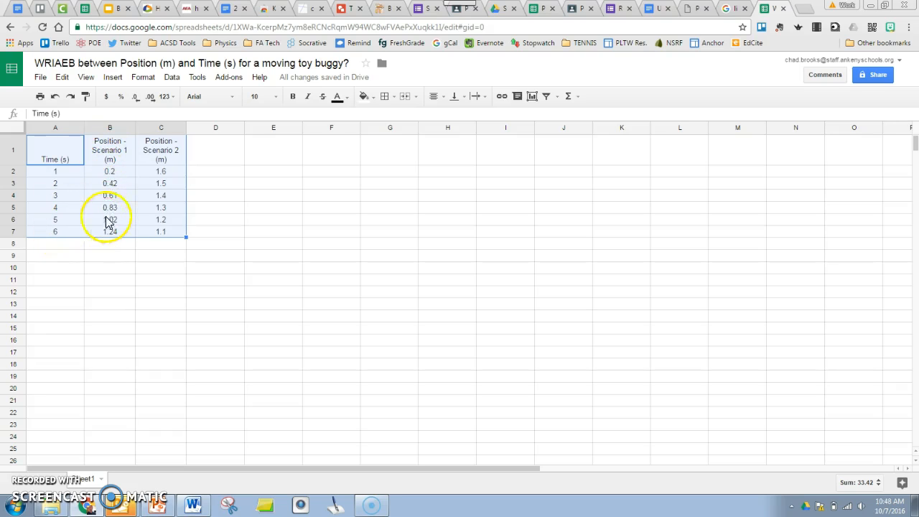
mouse_move(167, 229)
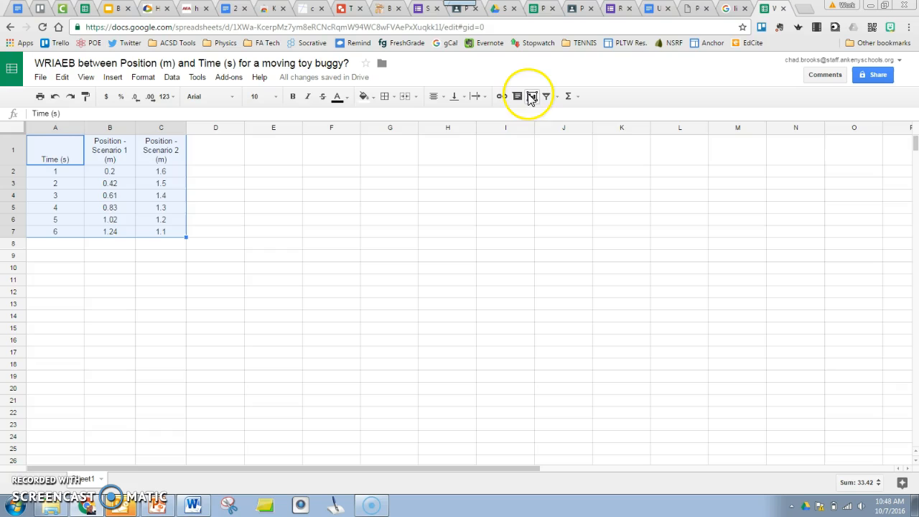
Insert a chart from the selection and set its type to Scatter.
left_click(531, 97)
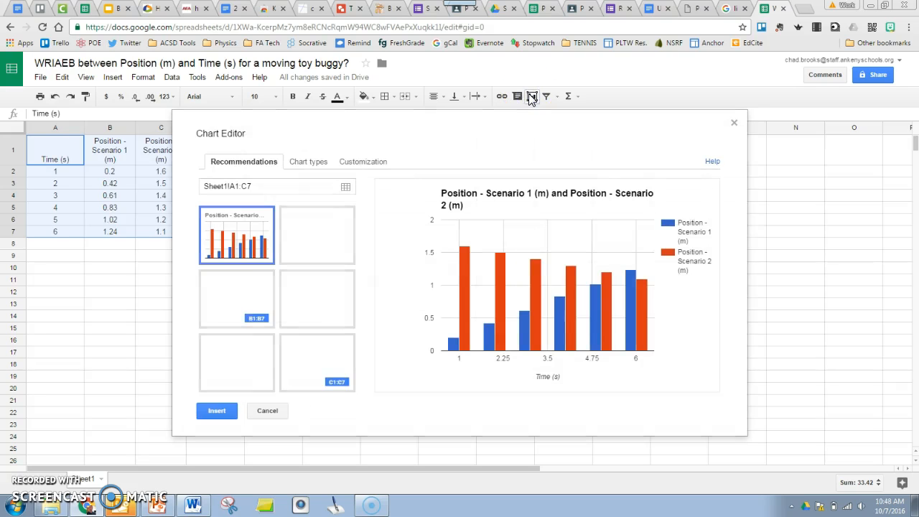
left_click(303, 161)
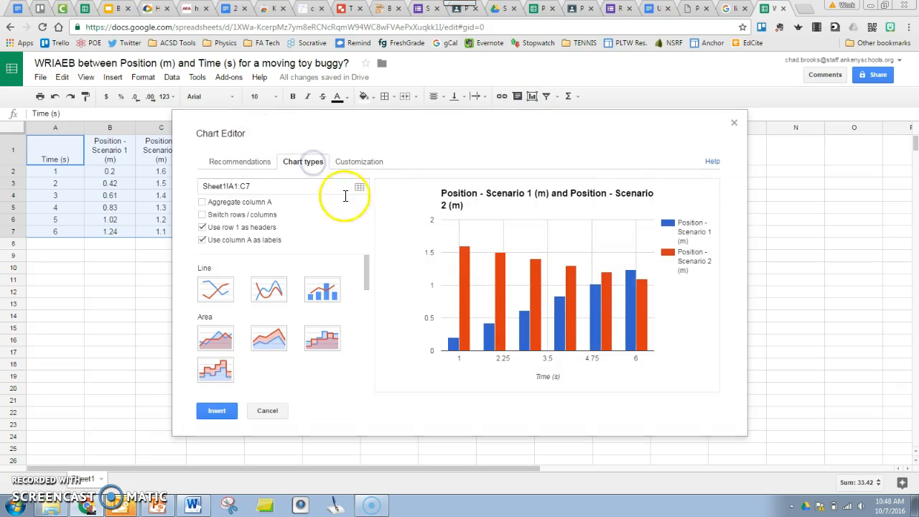
scroll("down", 3)
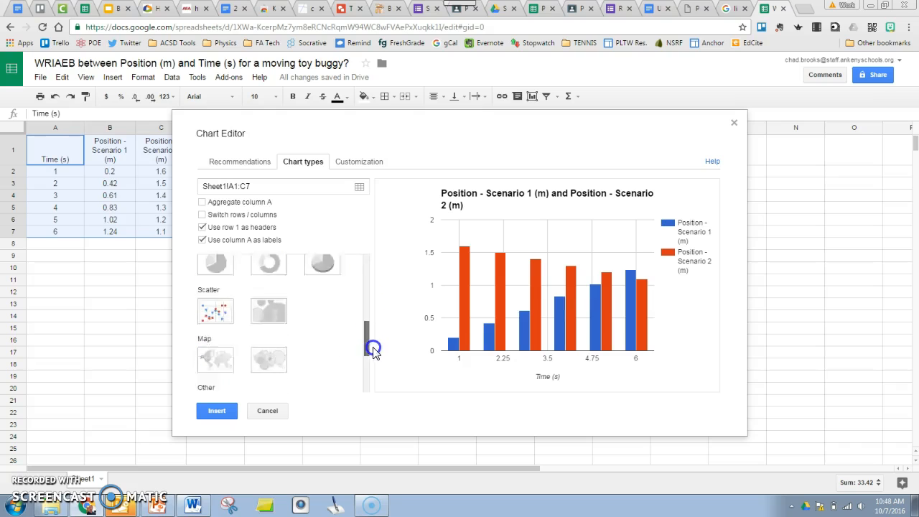
left_click(216, 283)
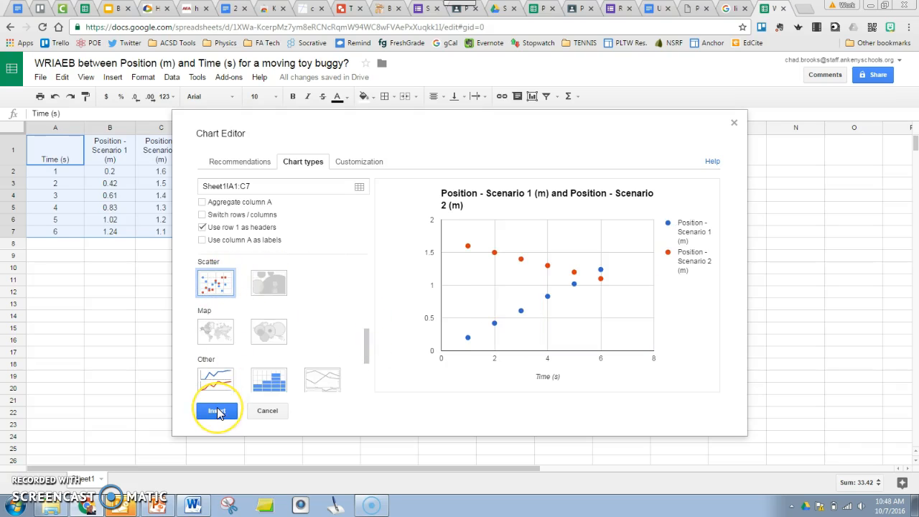
mouse_move(357, 186)
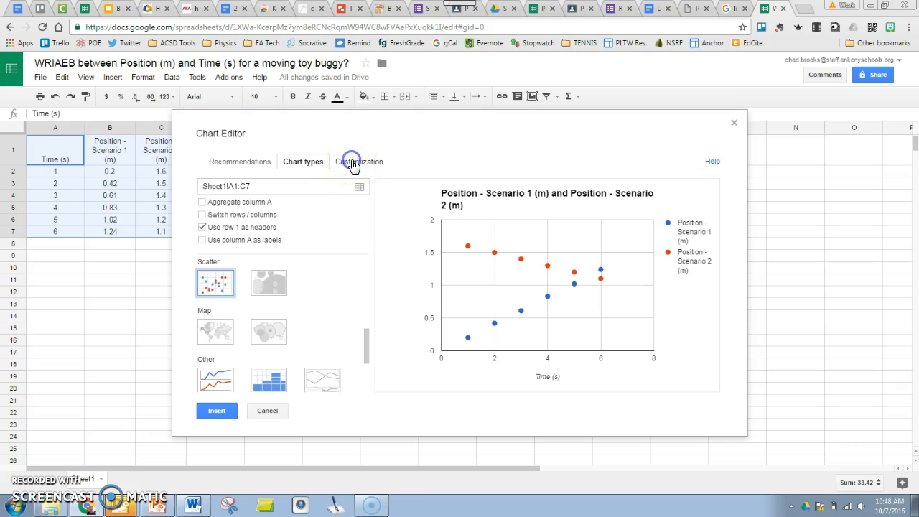
Add a linear trendline to Scenario 1 with its equation as the label.
left_click(359, 161)
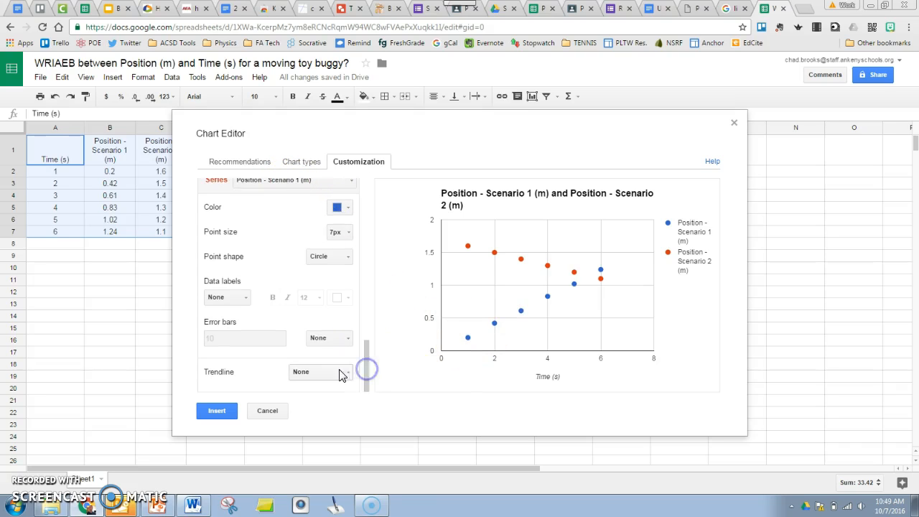
left_click(320, 372)
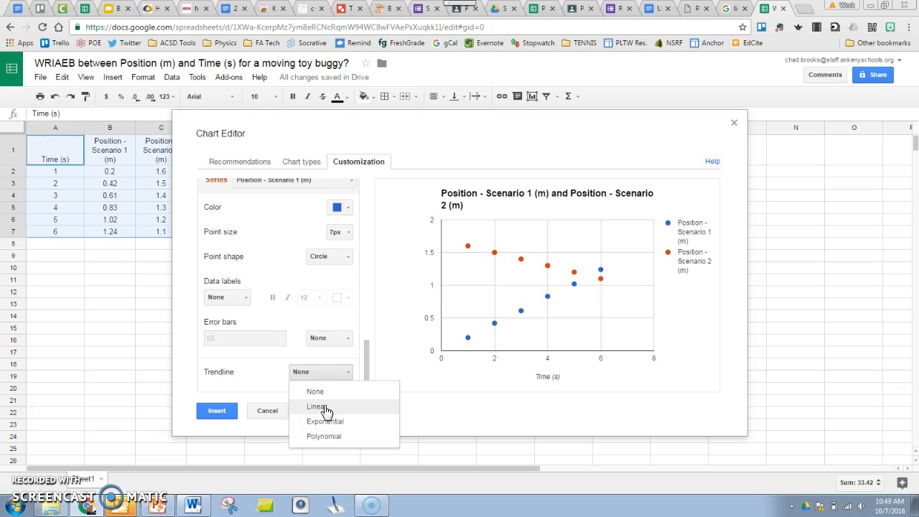
left_click(315, 406)
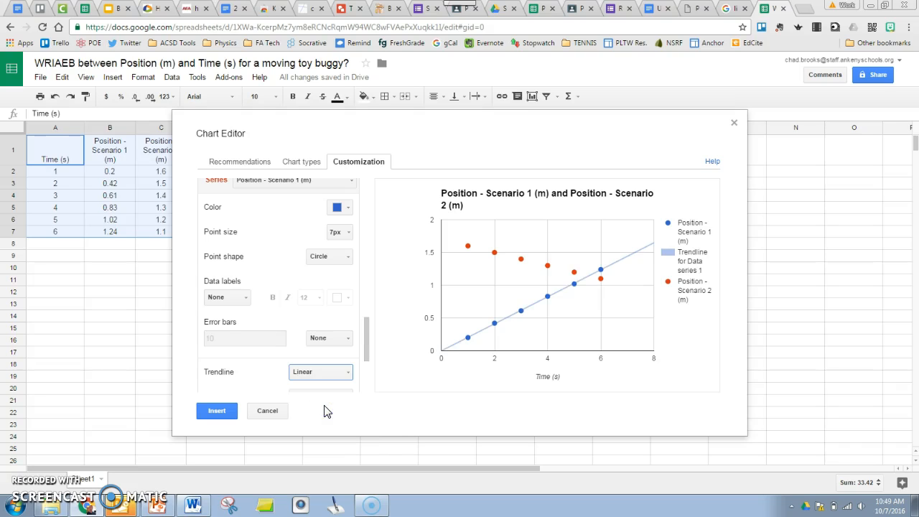
scroll("down", 3)
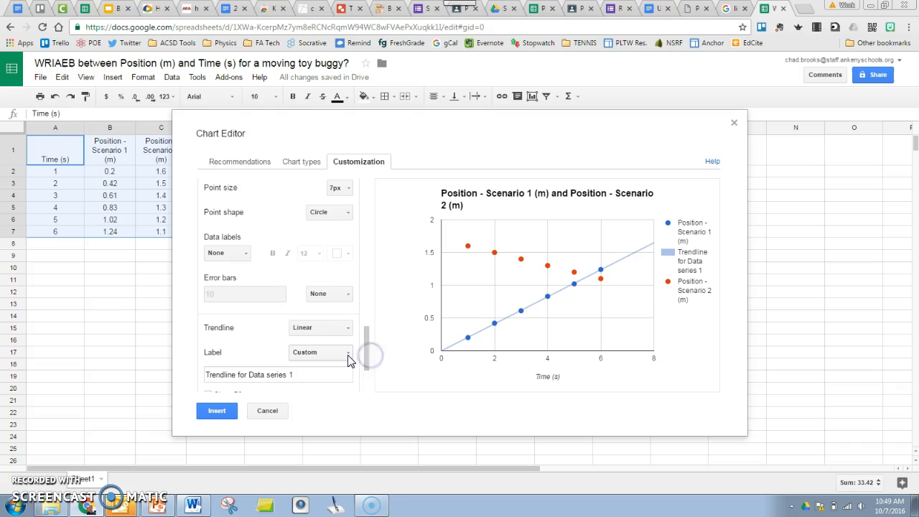
left_click(320, 353)
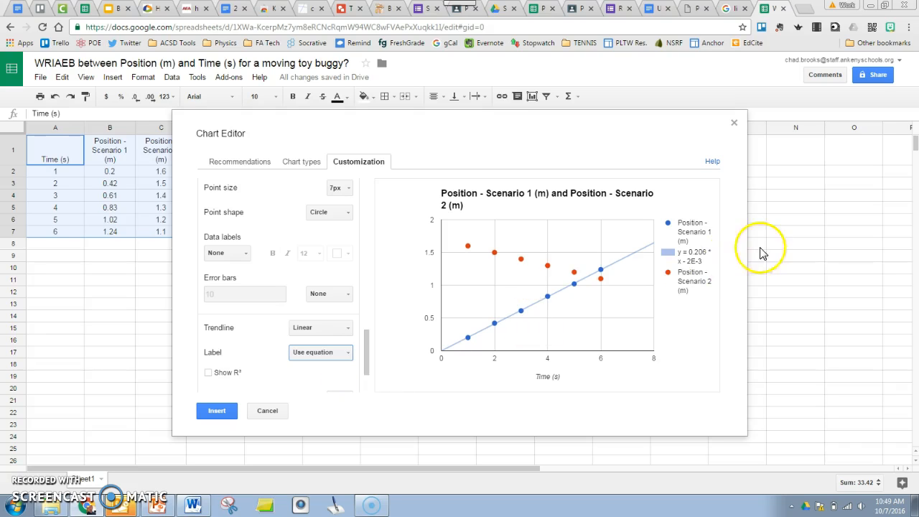
mouse_move(397, 331)
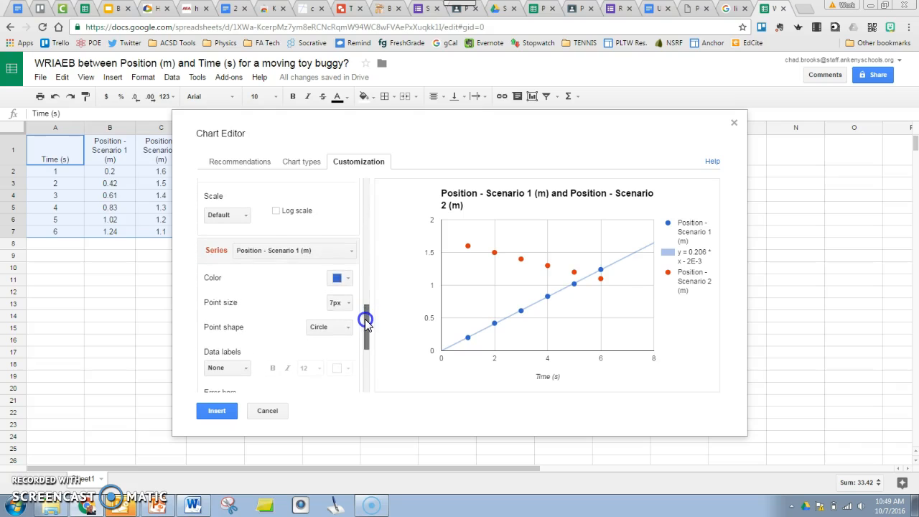
Switch to the Scenario 2 series and add a linear trendline labelled with its equation.
left_click(293, 250)
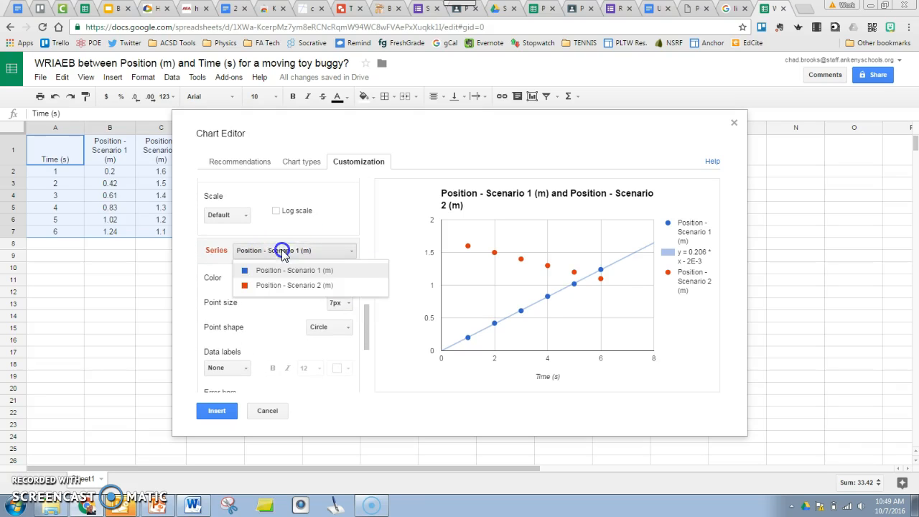
left_click(293, 285)
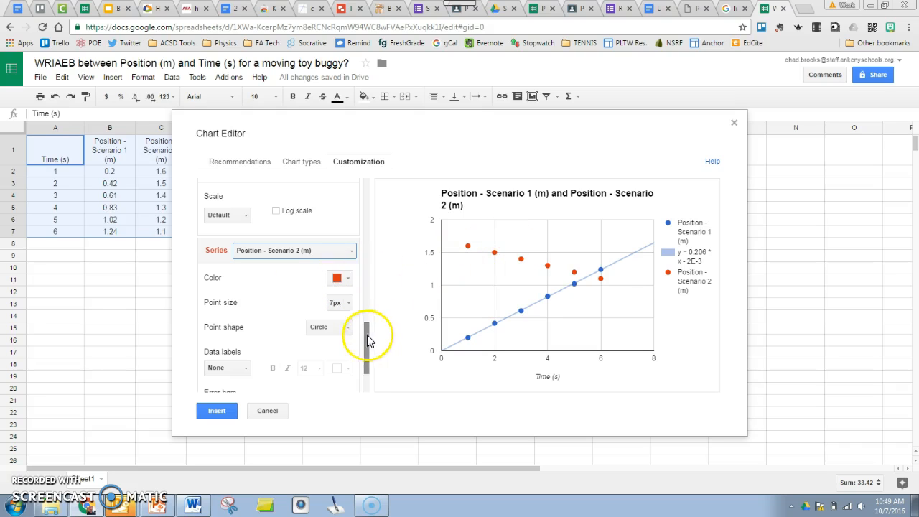
left_click(329, 372)
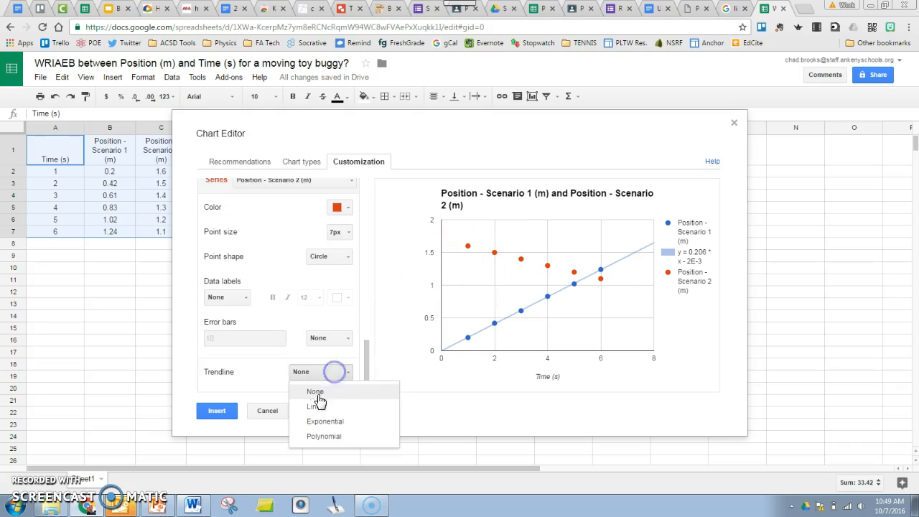
left_click(314, 406)
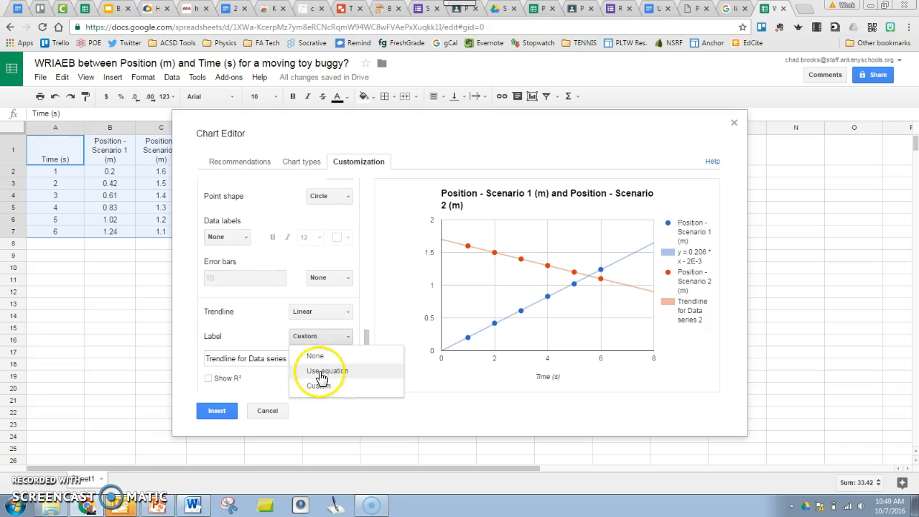
left_click(325, 370)
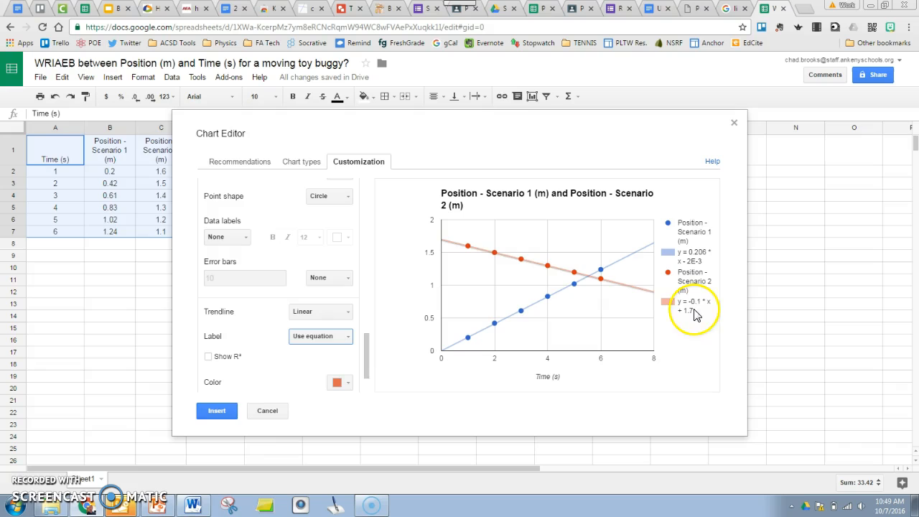
left_click(216, 411)
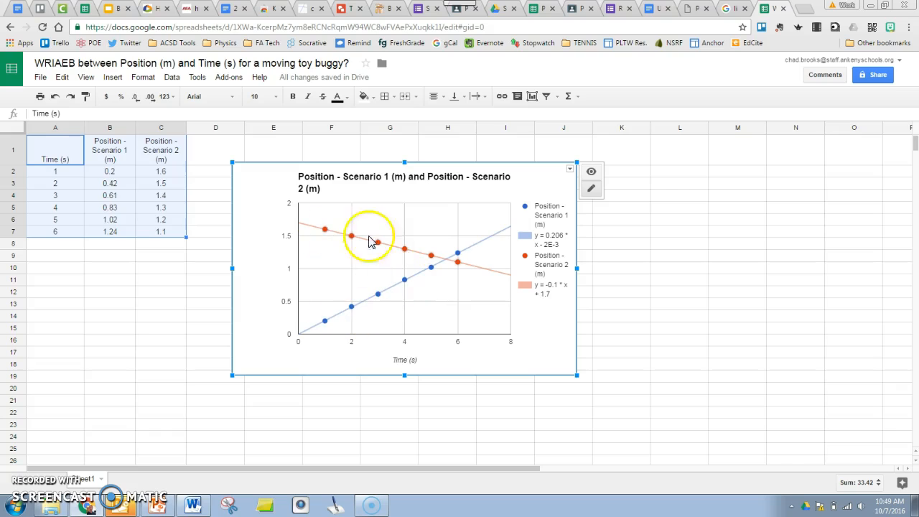
mouse_move(402, 255)
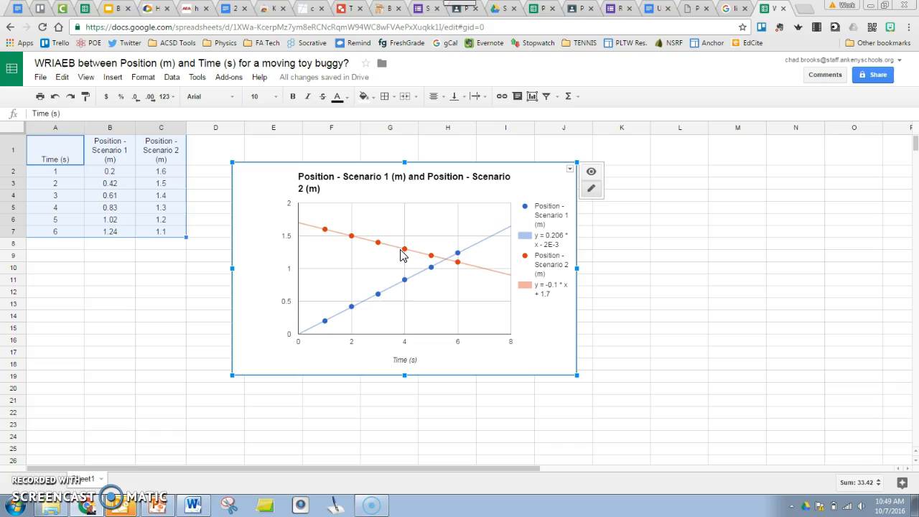
mouse_move(106, 251)
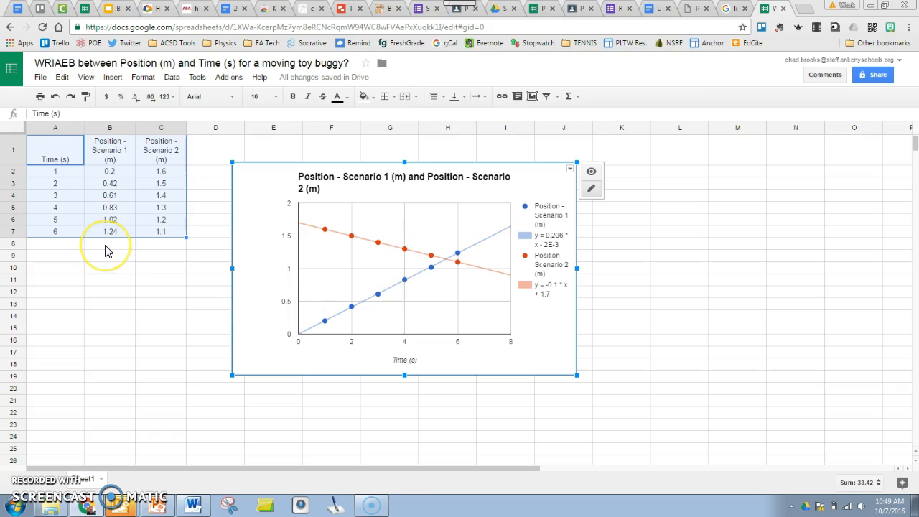
mouse_move(88, 77)
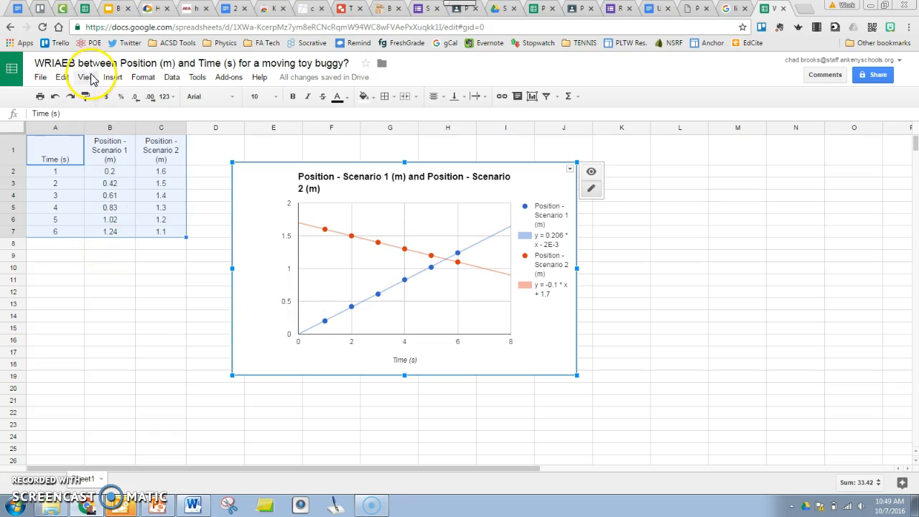
mouse_move(109, 360)
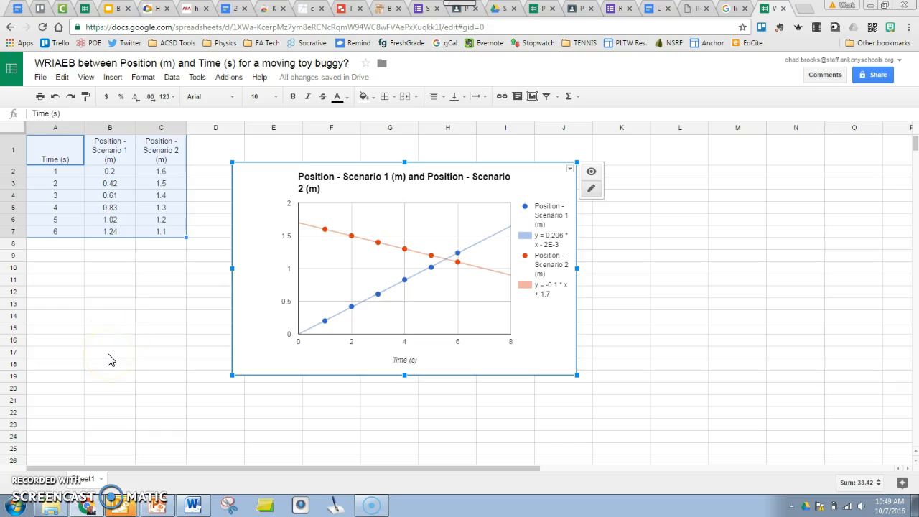